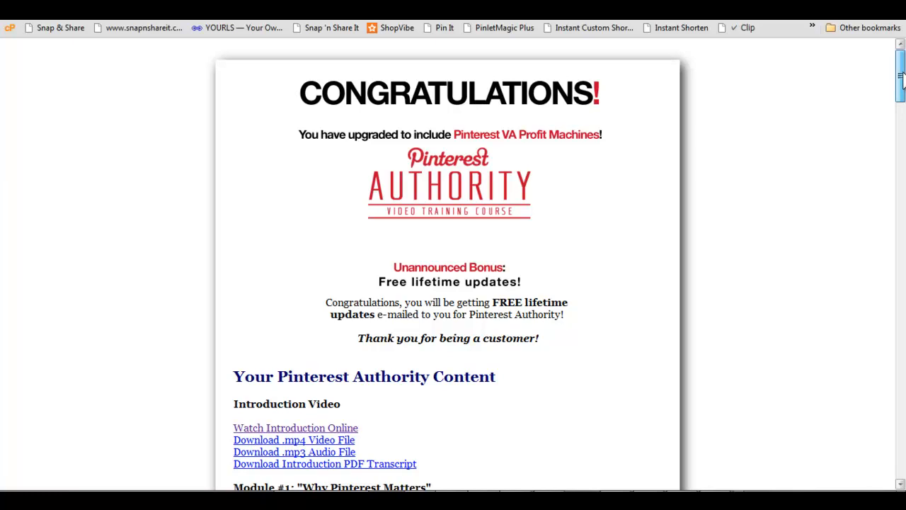
Step: Scroll past the Congratulations header to the introduction and first modules' download links
{"action": "scroll", "scroll_direction": "down", "scroll_amount": 3}
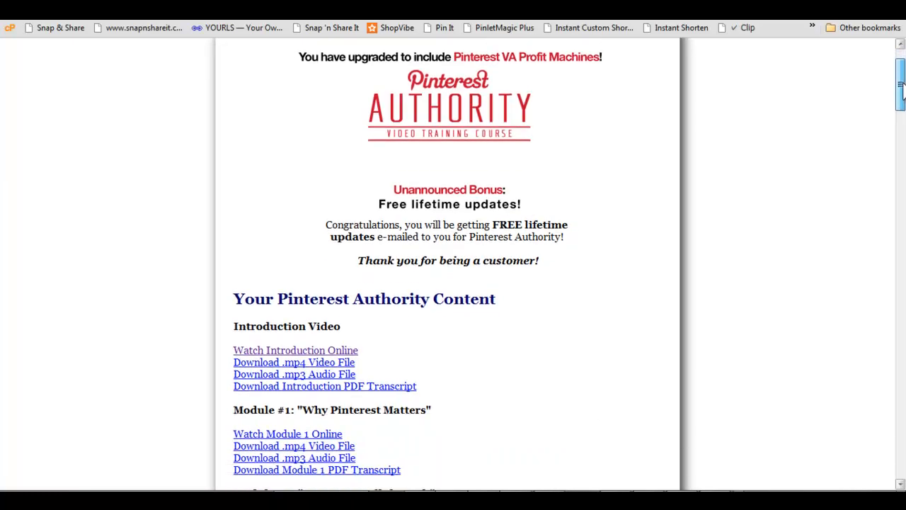
{"action": "scroll", "scroll_direction": "down", "scroll_amount": 3}
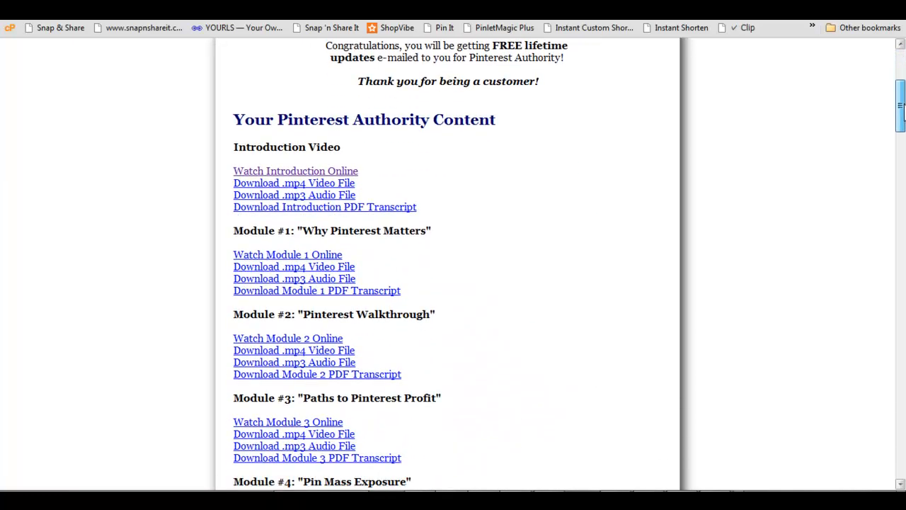
{"action": "scroll", "scroll_direction": "down", "scroll_amount": 3}
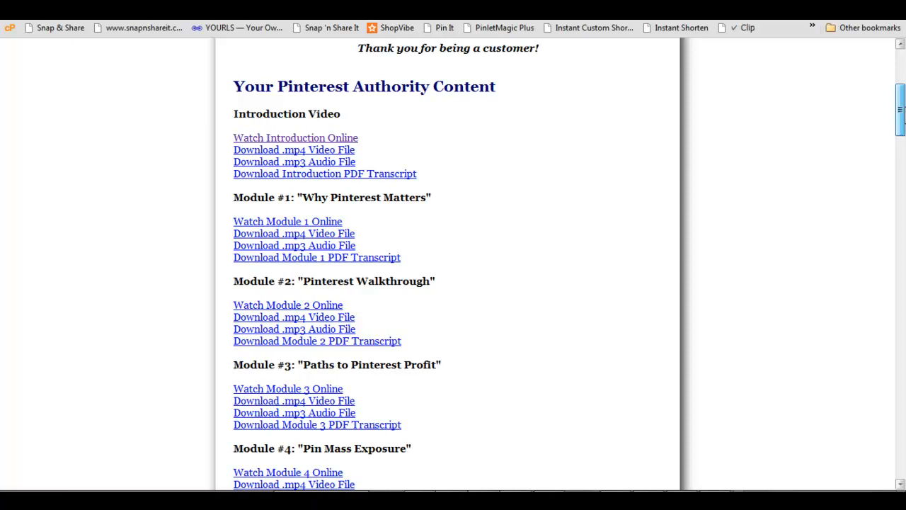
{"action": "scroll", "scroll_direction": "up", "scroll_amount": 3}
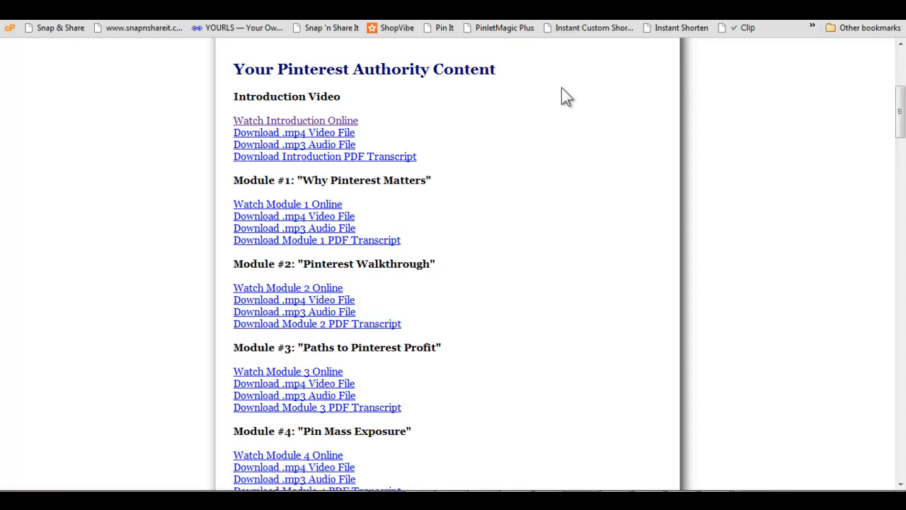
{"action": "mouse_move", "coordinate": [276, 127]}
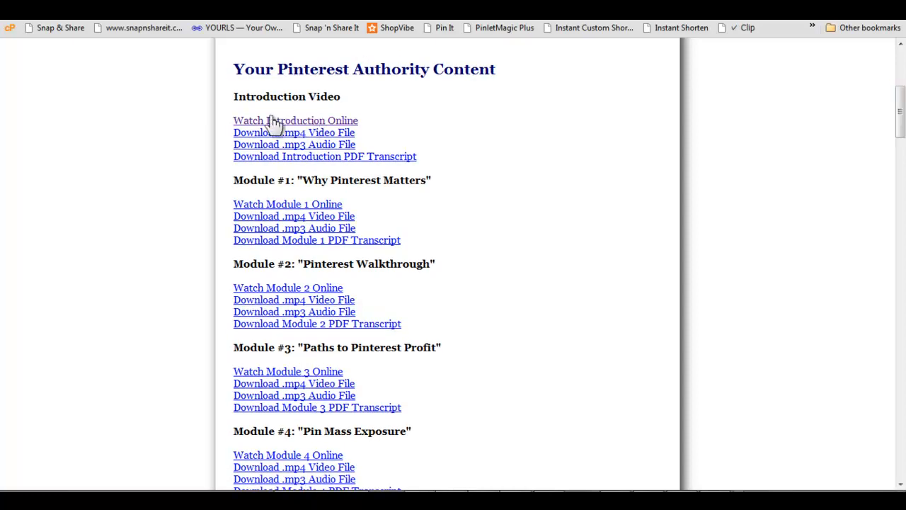
{"action": "mouse_move", "coordinate": [204, 130]}
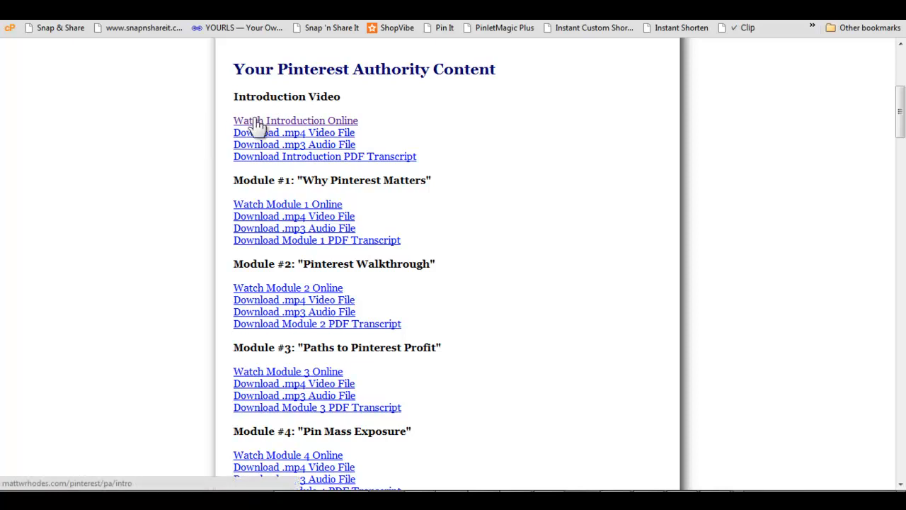
{"action": "mouse_move", "coordinate": [257, 148]}
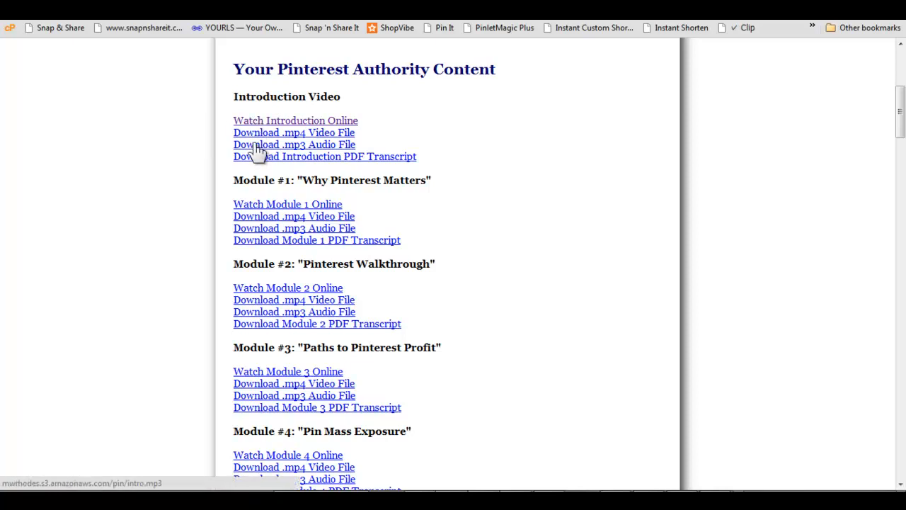
{"action": "mouse_move", "coordinate": [294, 133]}
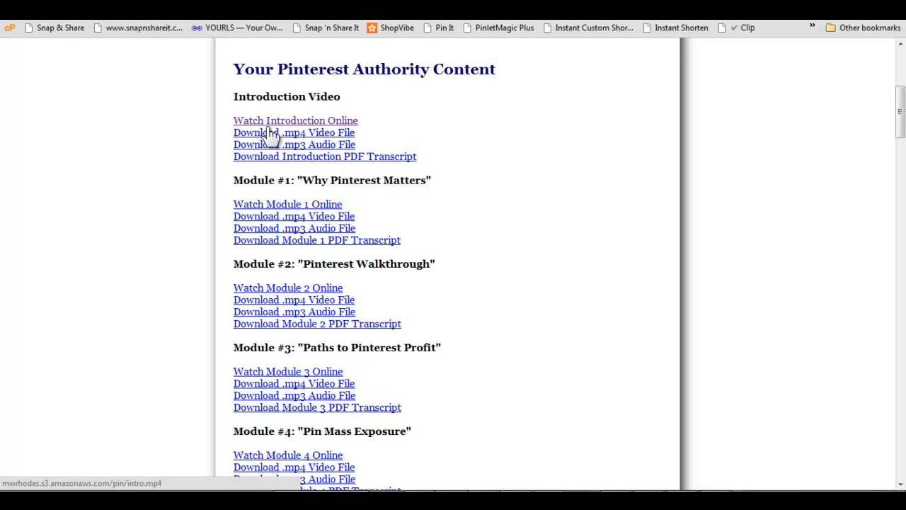
{"action": "mouse_move", "coordinate": [304, 149]}
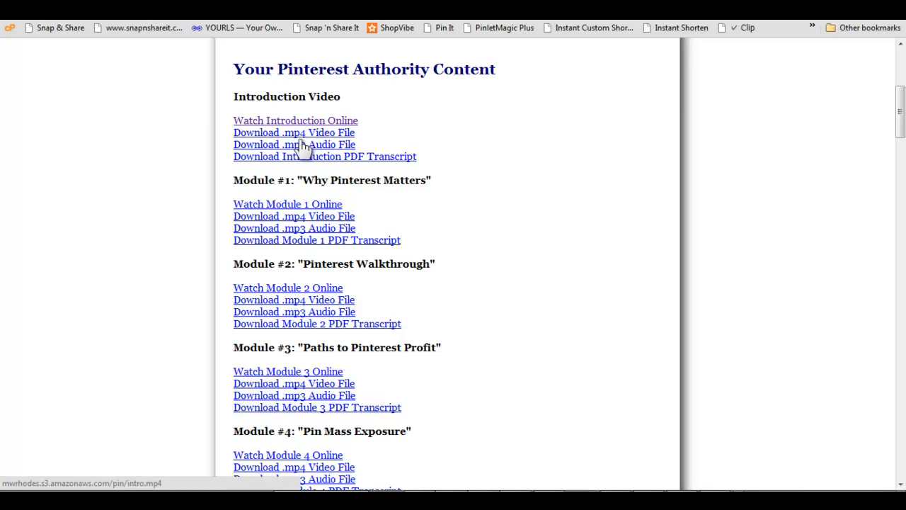
{"action": "mouse_move", "coordinate": [294, 145]}
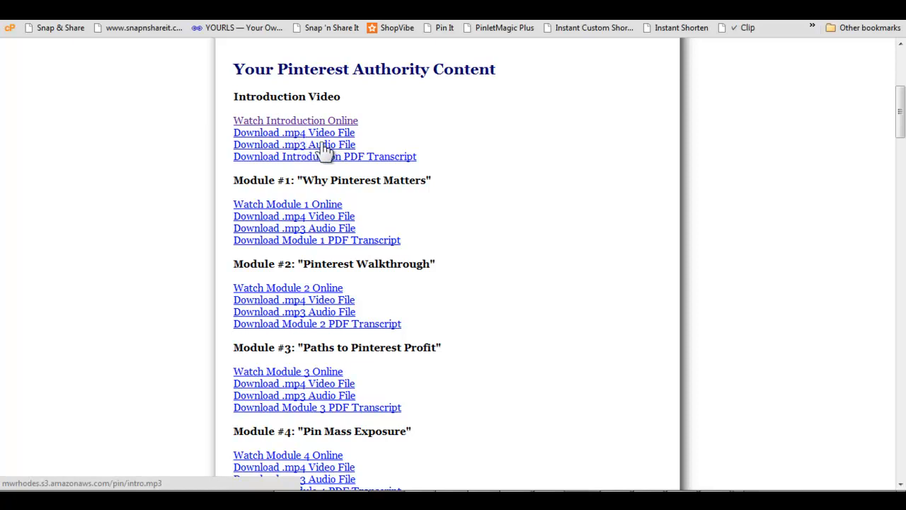
{"action": "mouse_move", "coordinate": [414, 122]}
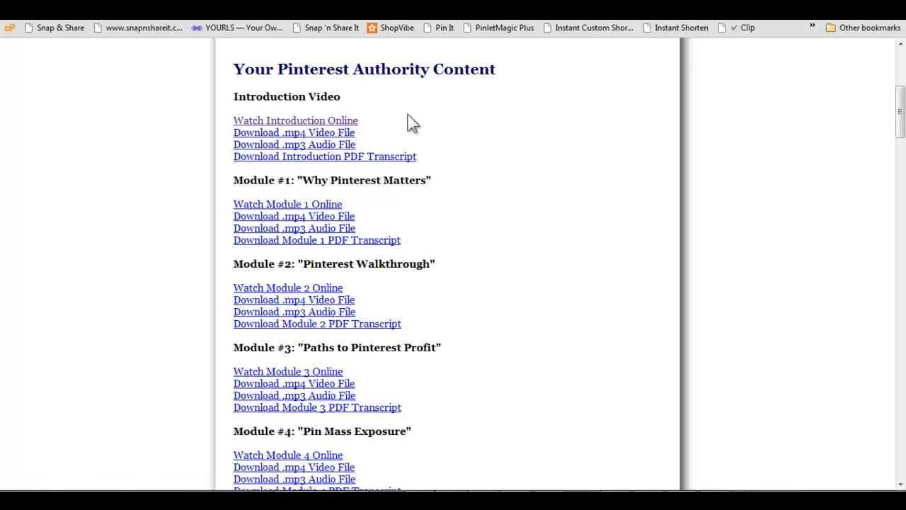
{"action": "mouse_move", "coordinate": [366, 241]}
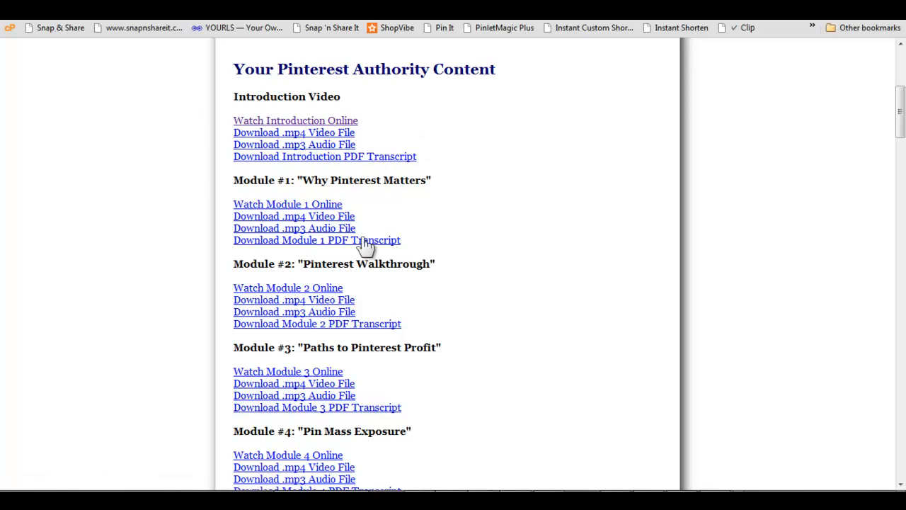
{"action": "mouse_move", "coordinate": [243, 99]}
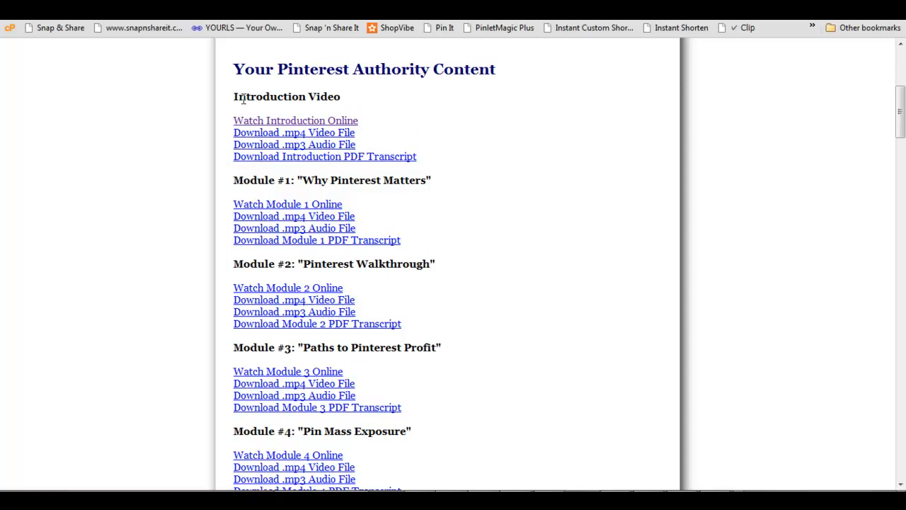
{"action": "mouse_move", "coordinate": [647, 261]}
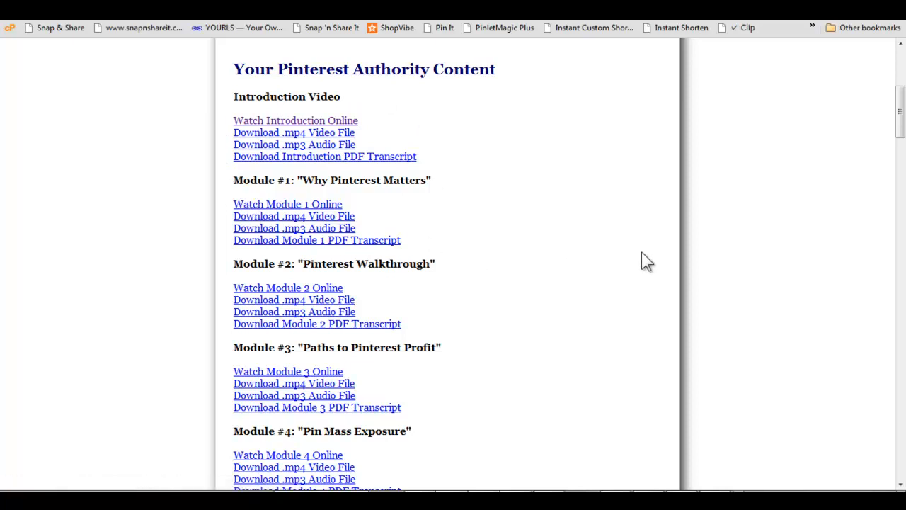
{"action": "mouse_move", "coordinate": [899, 113]}
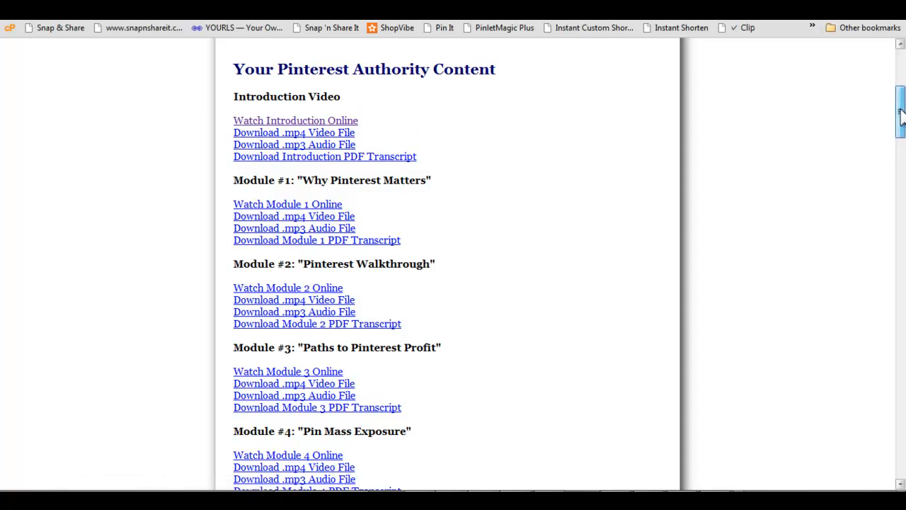
Step: Scroll down to Modules 3-6 links and the Pinterest Authority Bonuses heading
{"action": "scroll", "scroll_direction": "down", "scroll_amount": 3}
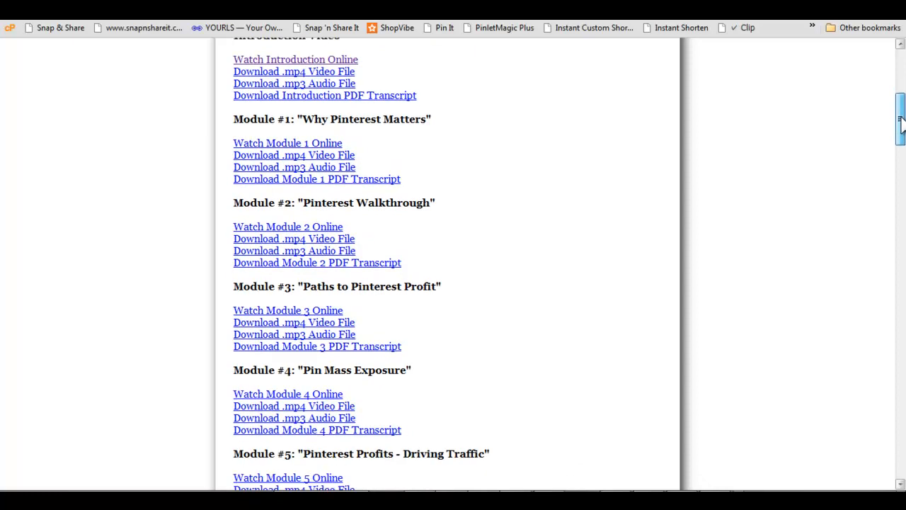
{"action": "scroll", "scroll_direction": "down", "scroll_amount": 3}
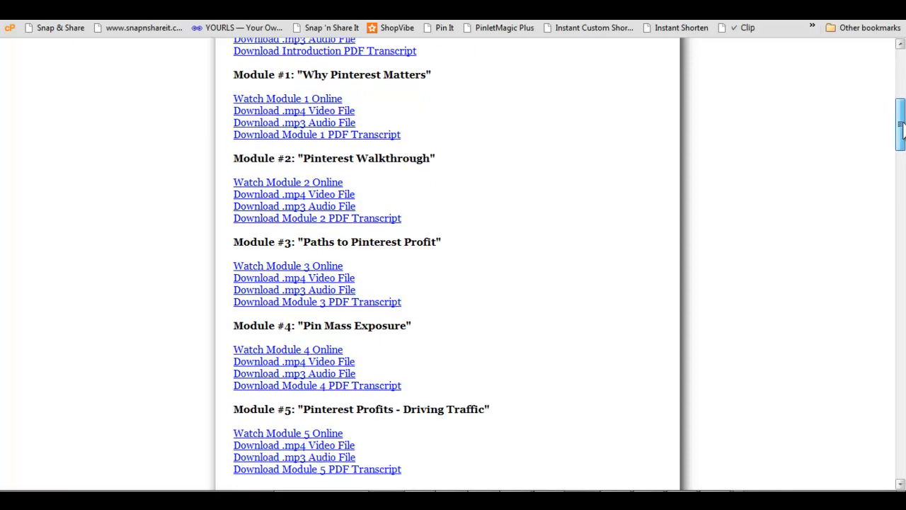
{"action": "scroll", "scroll_direction": "down", "scroll_amount": 3}
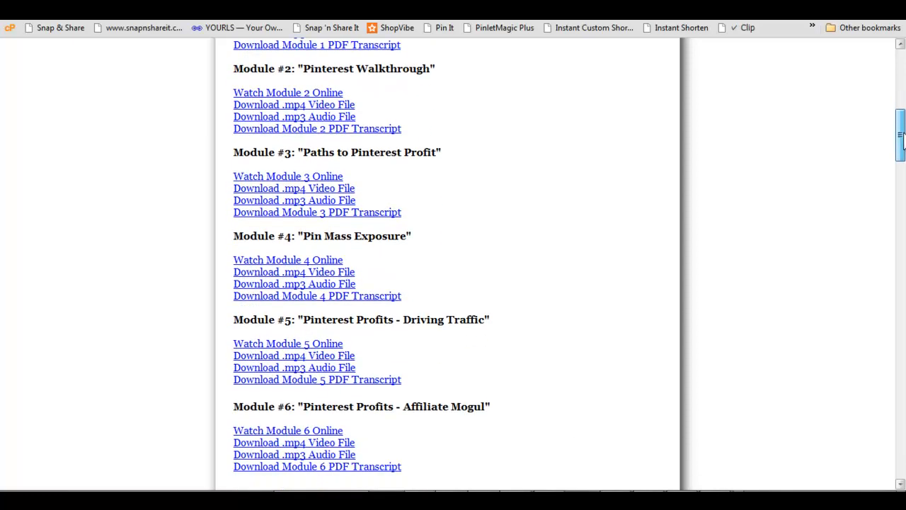
{"action": "scroll", "scroll_direction": "down", "scroll_amount": 3}
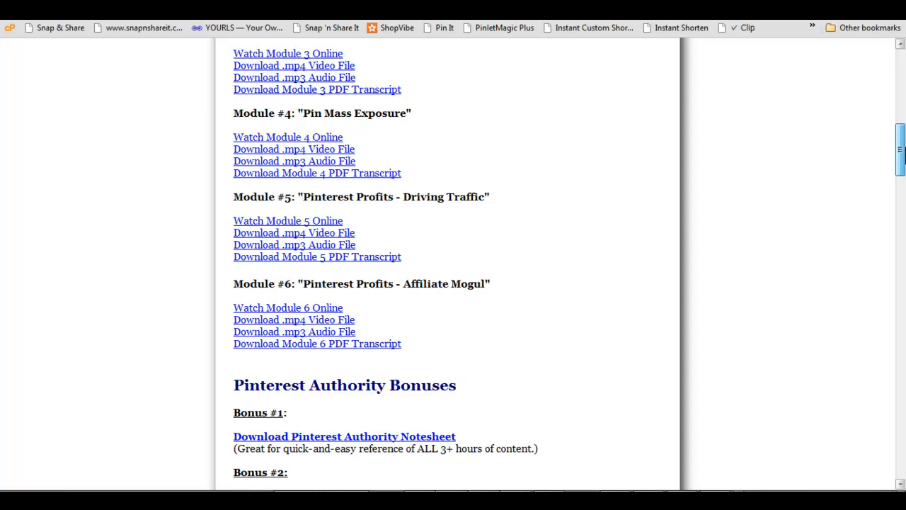
Step: Bring Bonuses #1-#6 and the Easy Kindle Cash bonus report fully into view
{"action": "scroll", "scroll_direction": "down", "scroll_amount": 3}
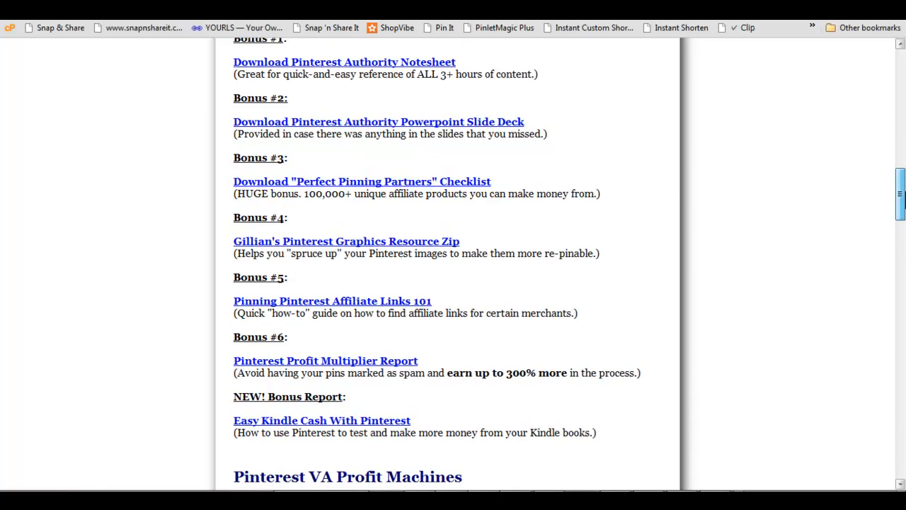
{"action": "scroll", "scroll_direction": "up", "scroll_amount": 3}
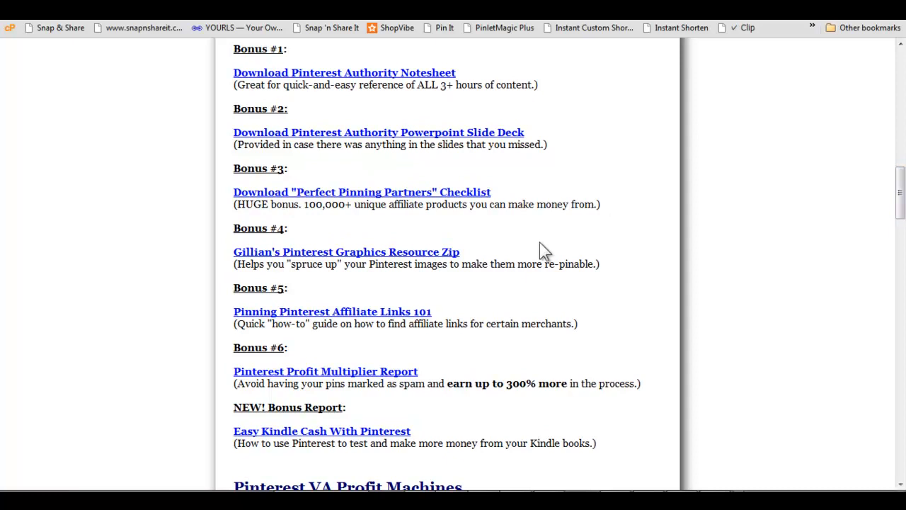
{"action": "mouse_move", "coordinate": [371, 304]}
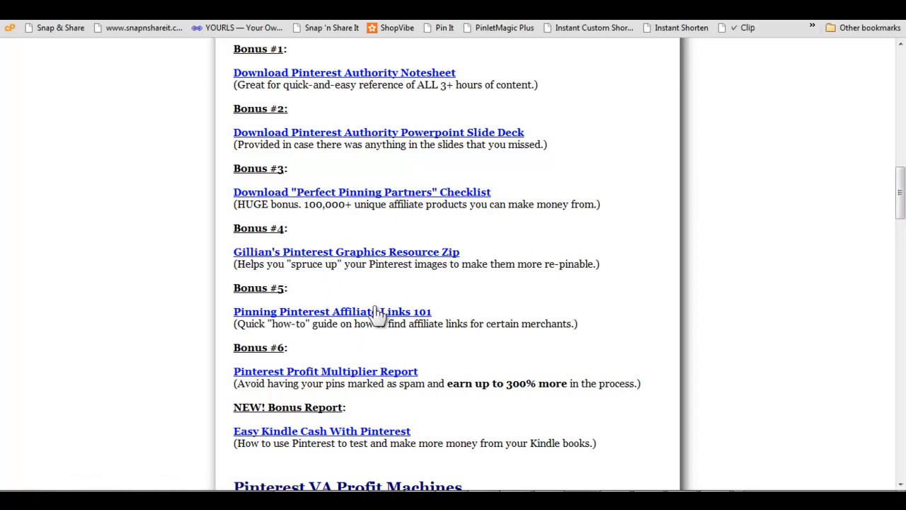
{"action": "mouse_move", "coordinate": [323, 325]}
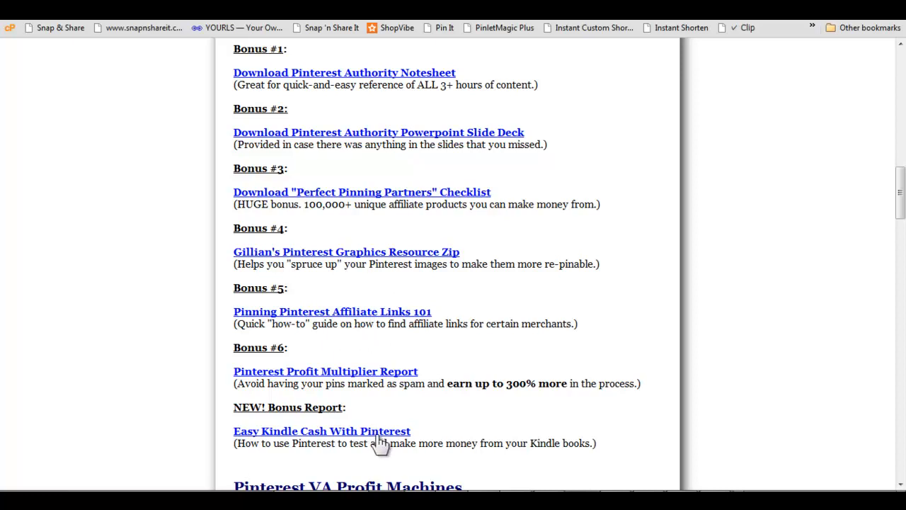
{"action": "mouse_move", "coordinate": [345, 460]}
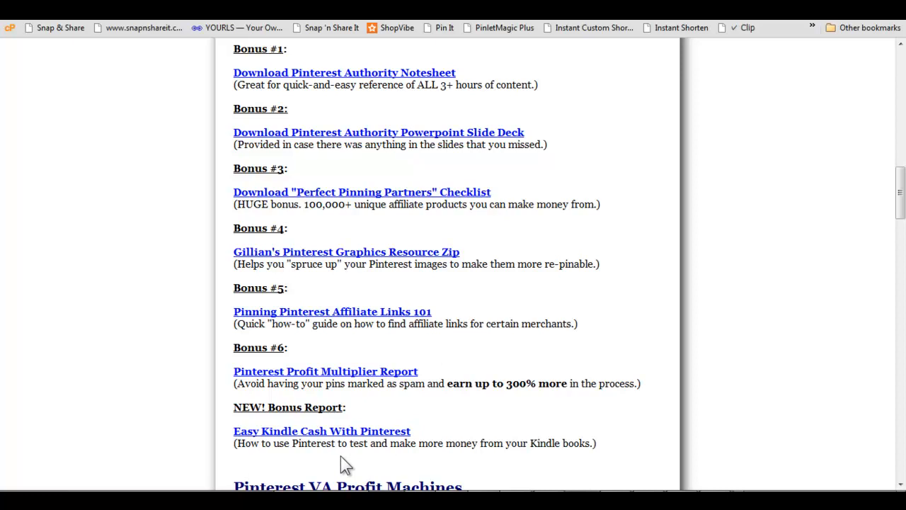
{"action": "mouse_move", "coordinate": [575, 379]}
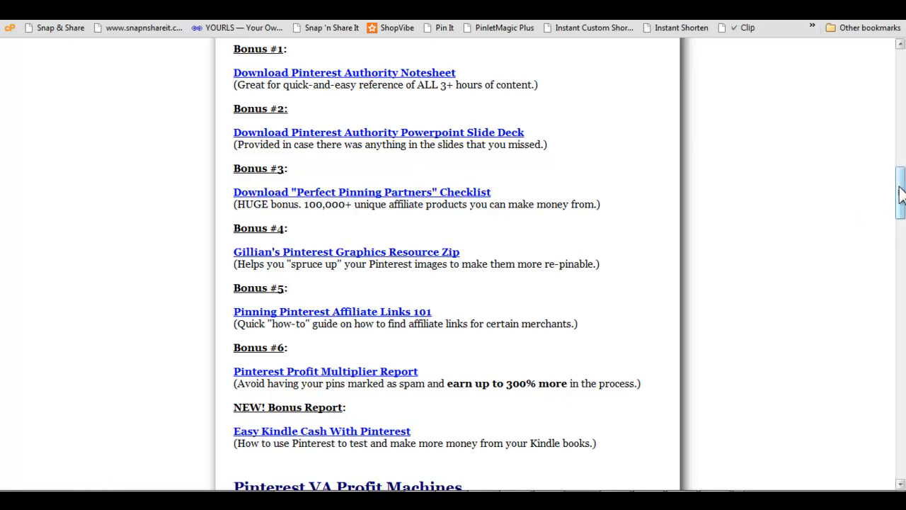
Step: Scroll down through the VA training videos and templates bonus sections
{"action": "scroll", "scroll_direction": "down", "scroll_amount": 3}
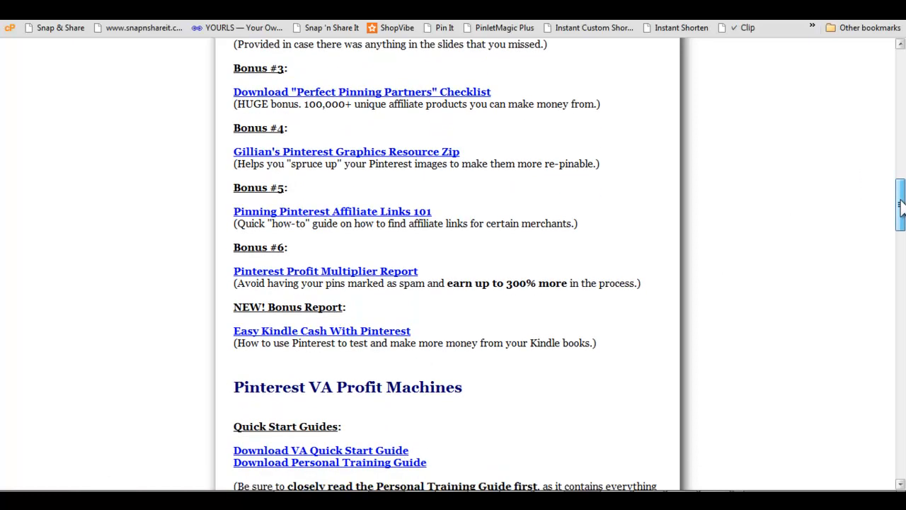
{"action": "scroll", "scroll_direction": "down", "scroll_amount": 3}
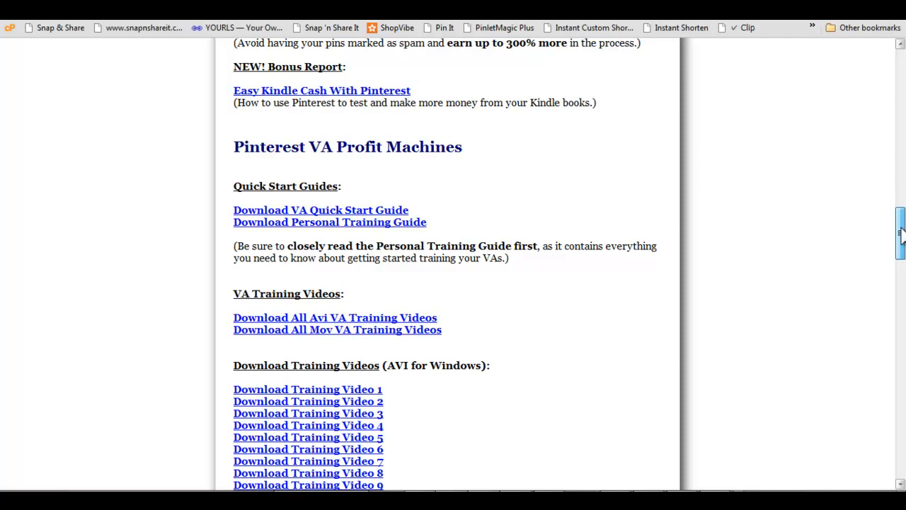
{"action": "scroll", "scroll_direction": "down", "scroll_amount": 3}
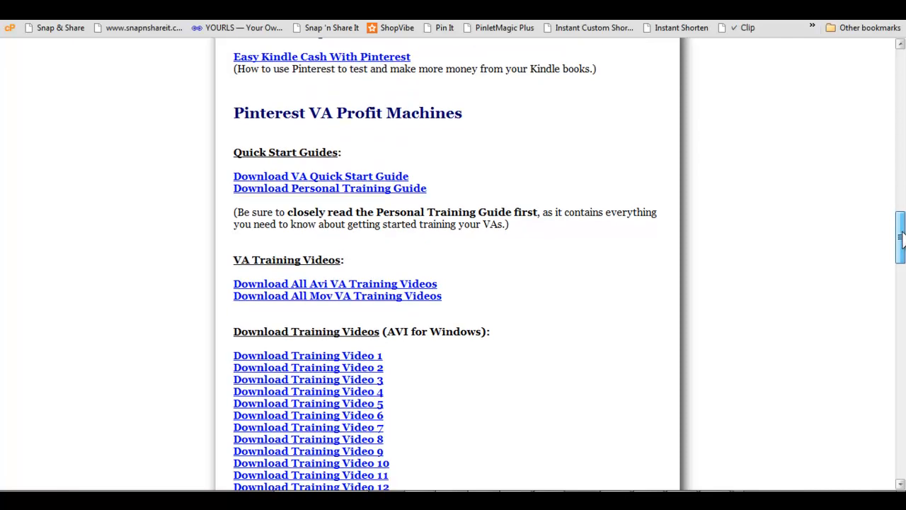
{"action": "scroll", "scroll_direction": "down", "scroll_amount": 3}
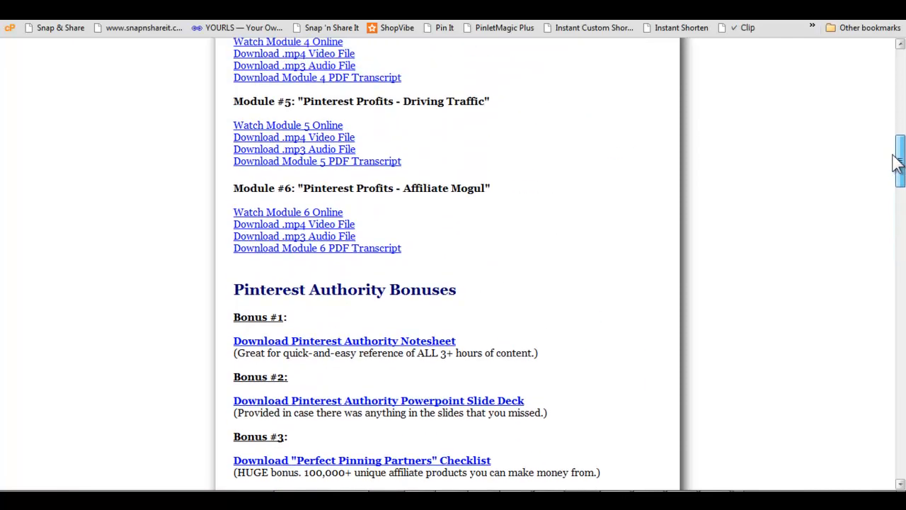
{"action": "scroll", "scroll_direction": "down", "scroll_amount": 3}
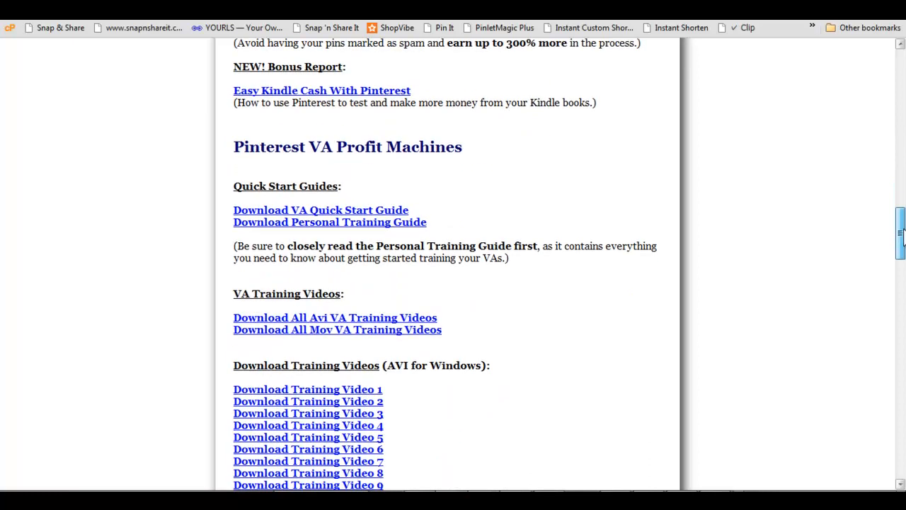
{"action": "scroll", "scroll_direction": "down", "scroll_amount": 3}
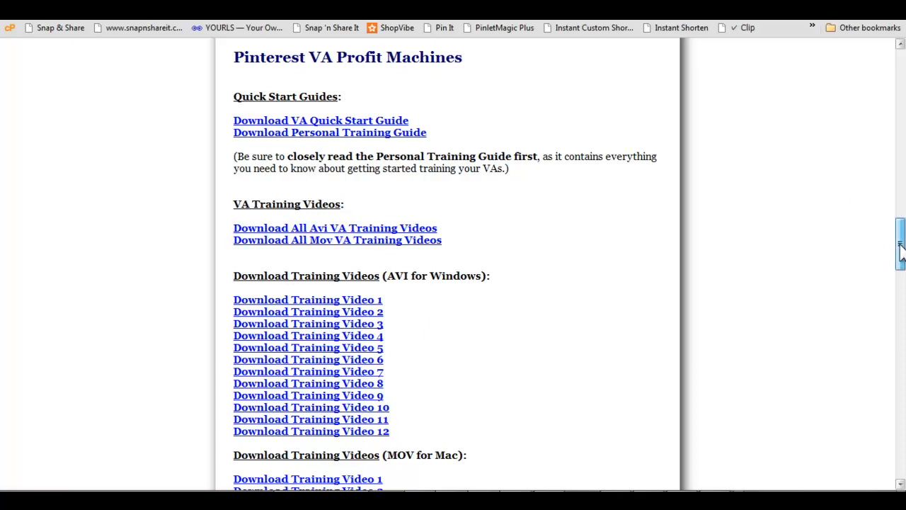
{"action": "scroll", "scroll_direction": "down", "scroll_amount": 3}
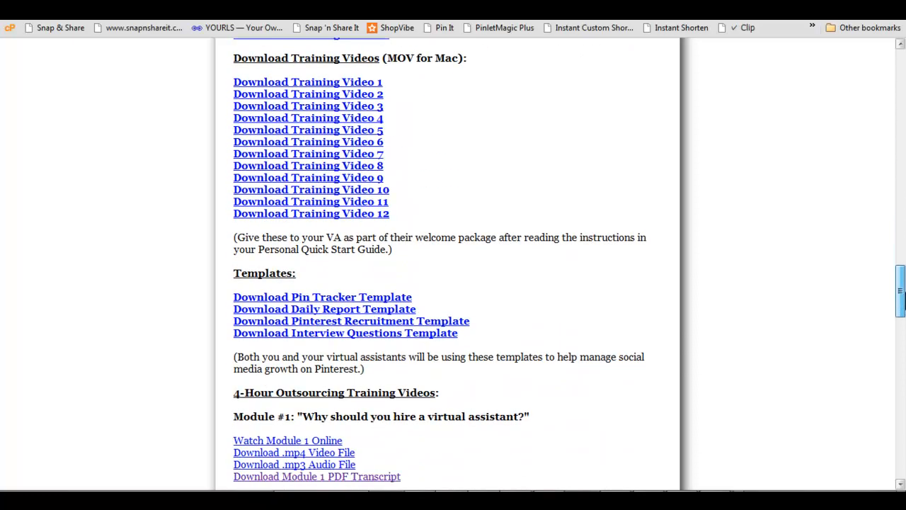
{"action": "scroll", "scroll_direction": "down", "scroll_amount": 3}
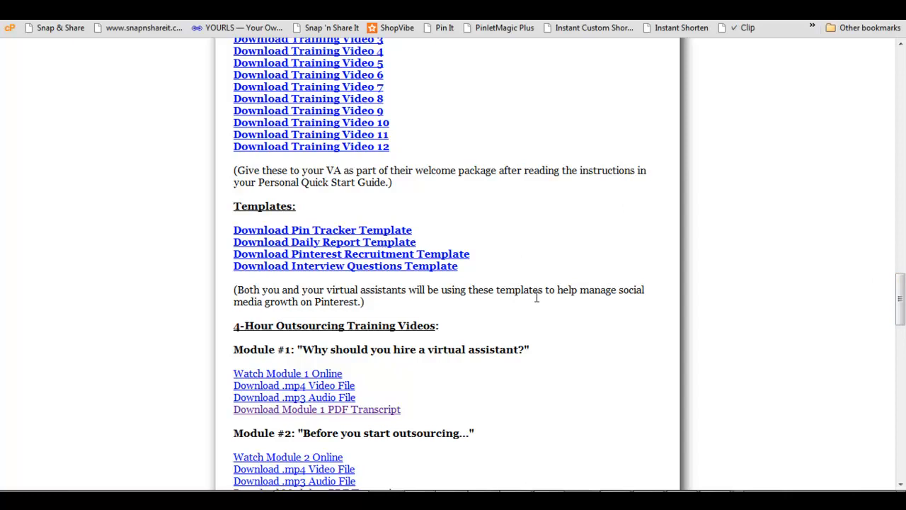
{"action": "mouse_move", "coordinate": [901, 305]}
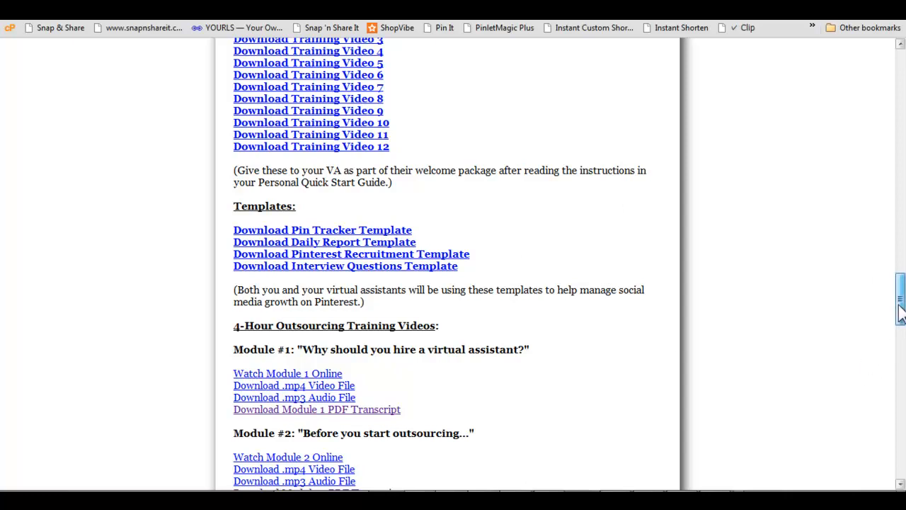
Step: Continue past the 4-Hour Outsourcing bonuses to the High-Paying Affiliate Programs discount offer
{"action": "scroll", "scroll_direction": "down", "scroll_amount": 3}
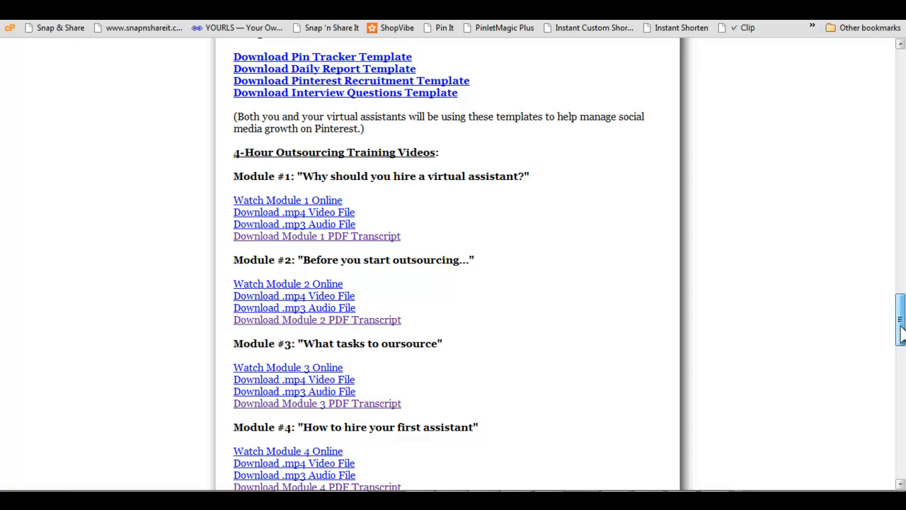
{"action": "scroll", "scroll_direction": "down", "scroll_amount": 3}
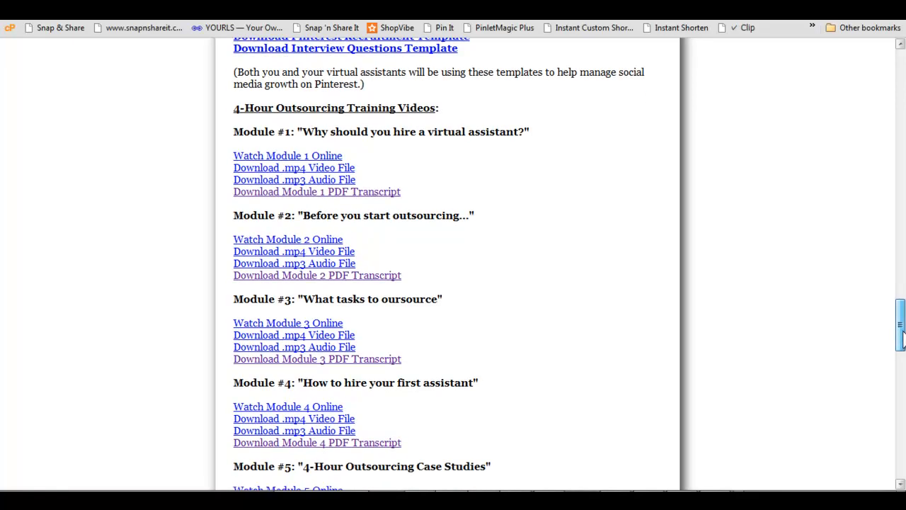
{"action": "scroll", "scroll_direction": "down", "scroll_amount": 3}
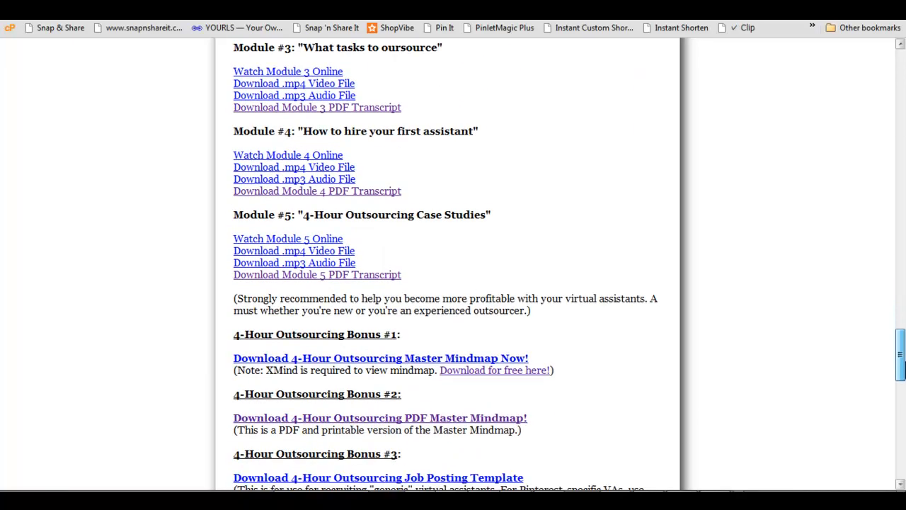
{"action": "scroll", "scroll_direction": "down", "scroll_amount": 3}
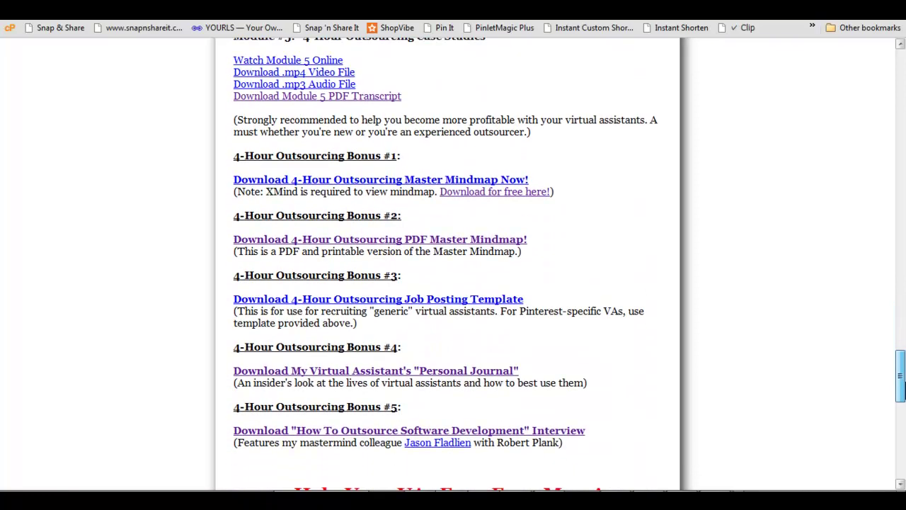
{"action": "scroll", "scroll_direction": "down", "scroll_amount": 3}
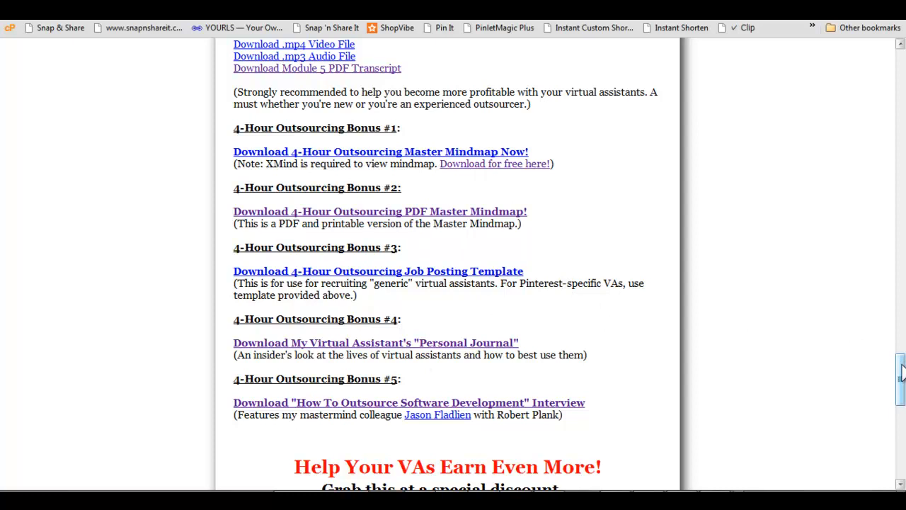
{"action": "scroll", "scroll_direction": "down", "scroll_amount": 3}
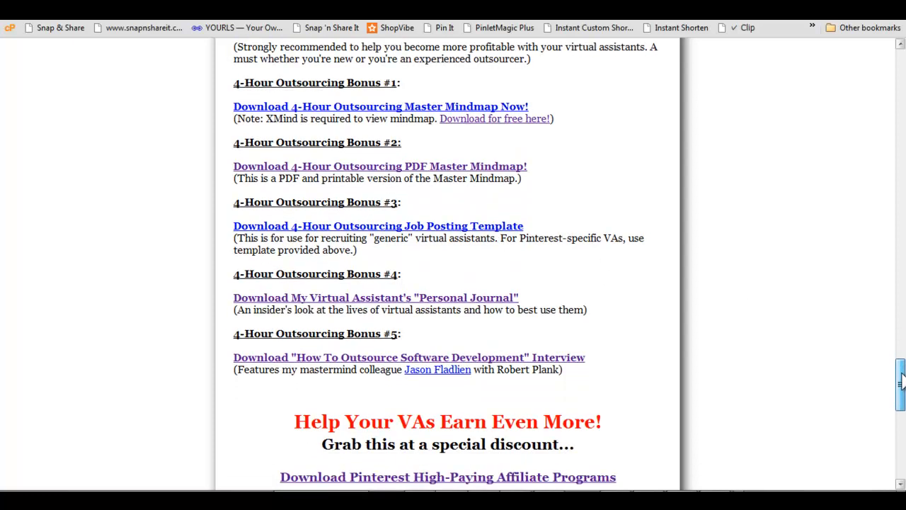
{"action": "scroll", "scroll_direction": "down", "scroll_amount": 3}
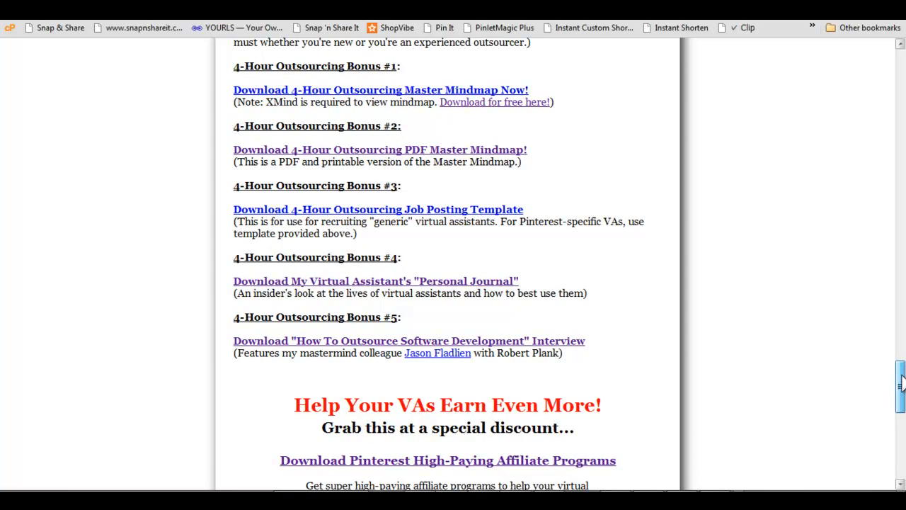
{"action": "scroll", "scroll_direction": "down", "scroll_amount": 3}
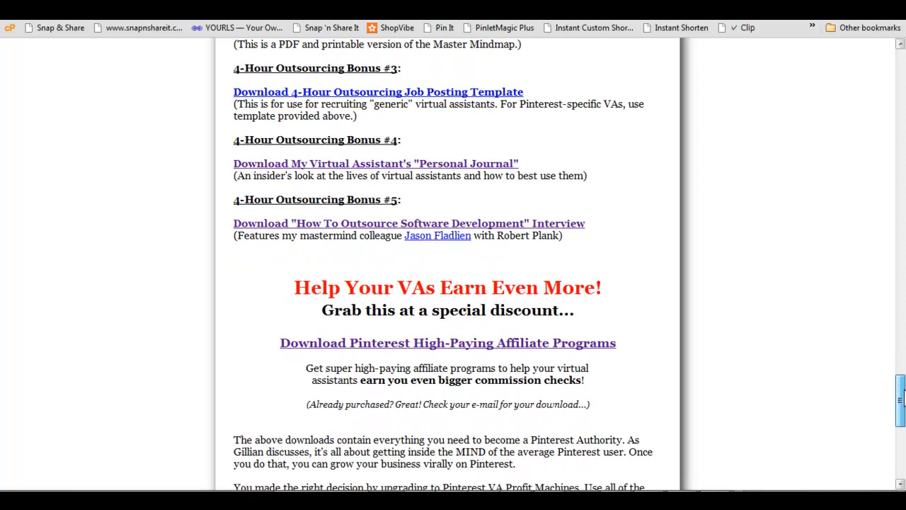
{"action": "scroll", "scroll_direction": "down", "scroll_amount": 3}
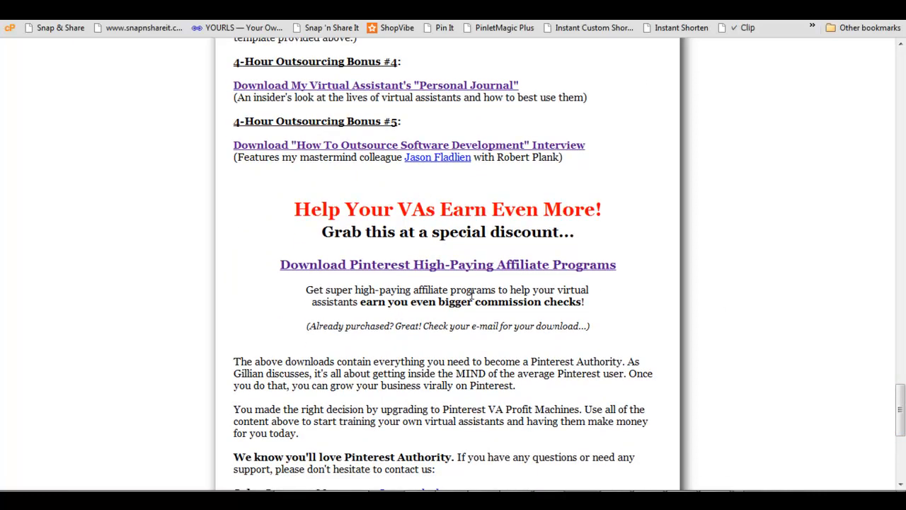
{"action": "mouse_move", "coordinate": [456, 272]}
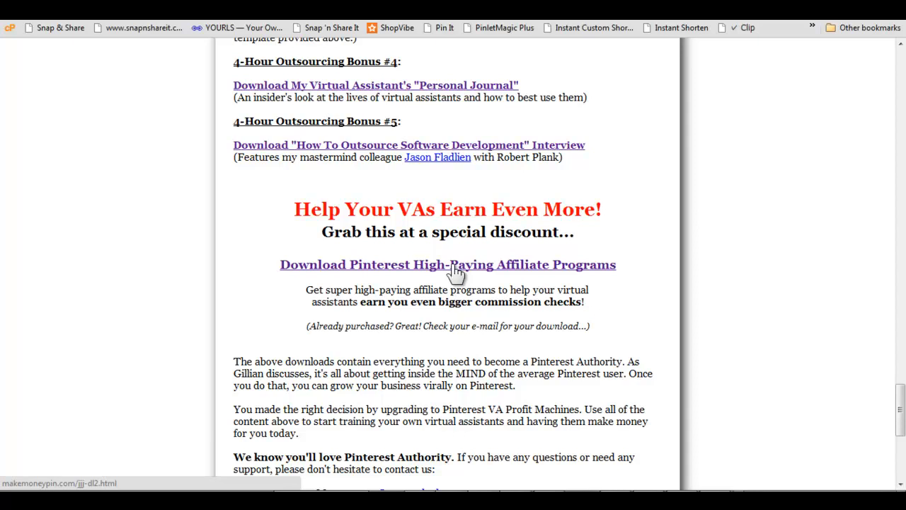
{"action": "mouse_move", "coordinate": [480, 376]}
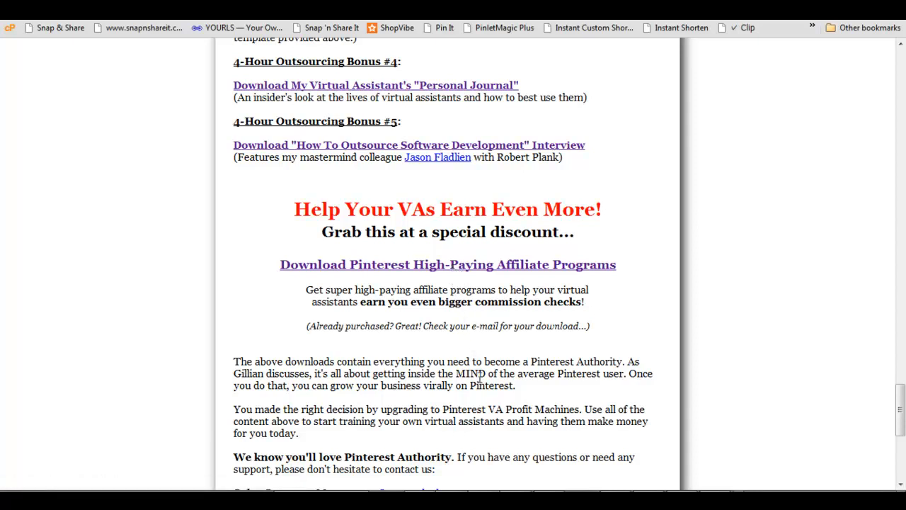
{"action": "mouse_move", "coordinate": [439, 272]}
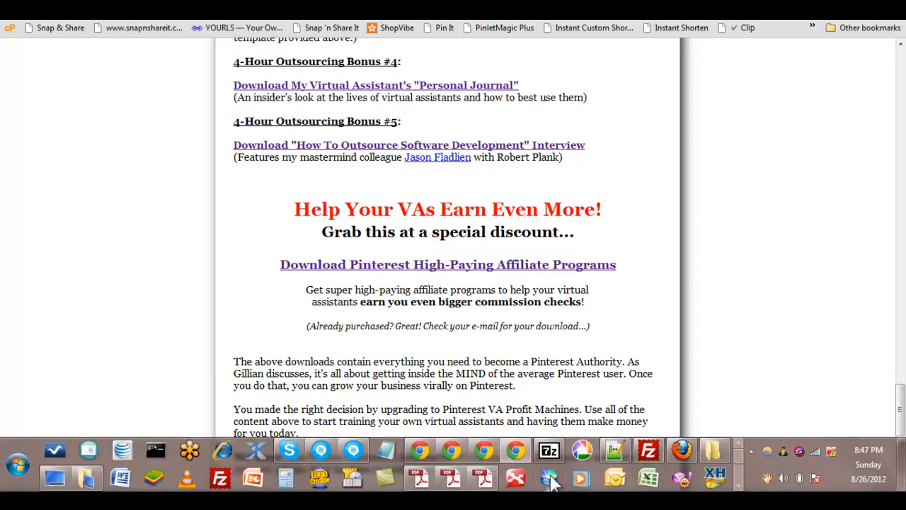
{"action": "left_click", "coordinate": [549, 451]}
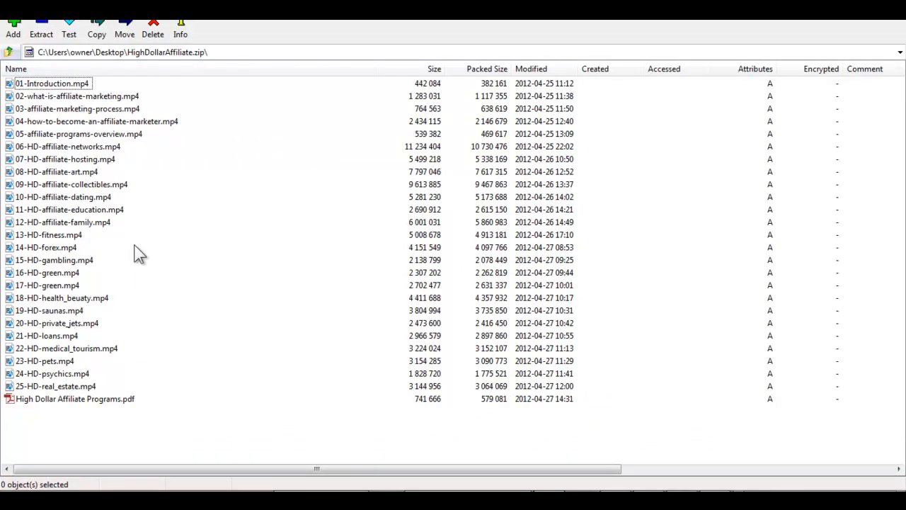
{"action": "mouse_move", "coordinate": [97, 97]}
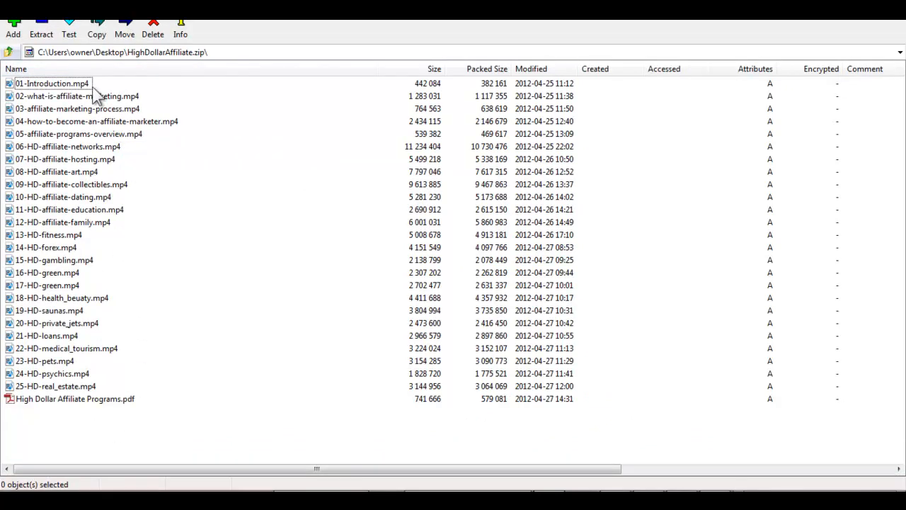
{"action": "mouse_move", "coordinate": [77, 399]}
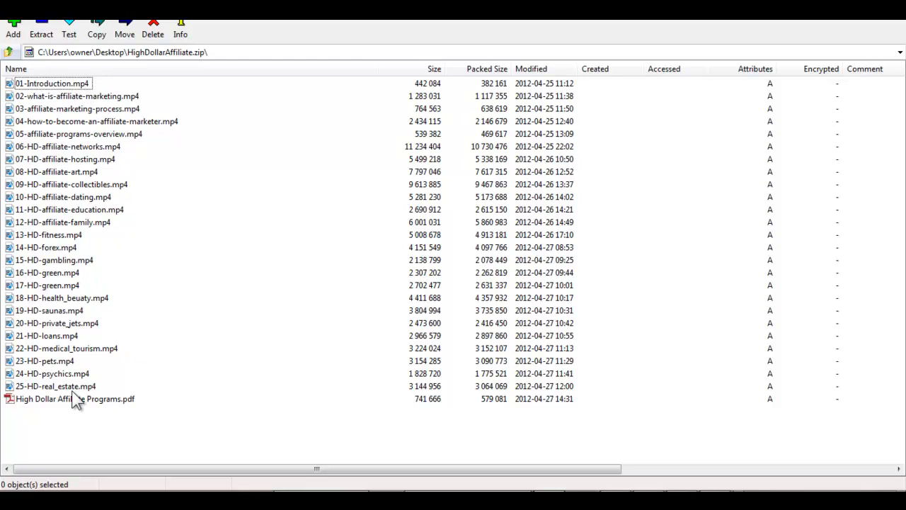
{"action": "mouse_move", "coordinate": [105, 410]}
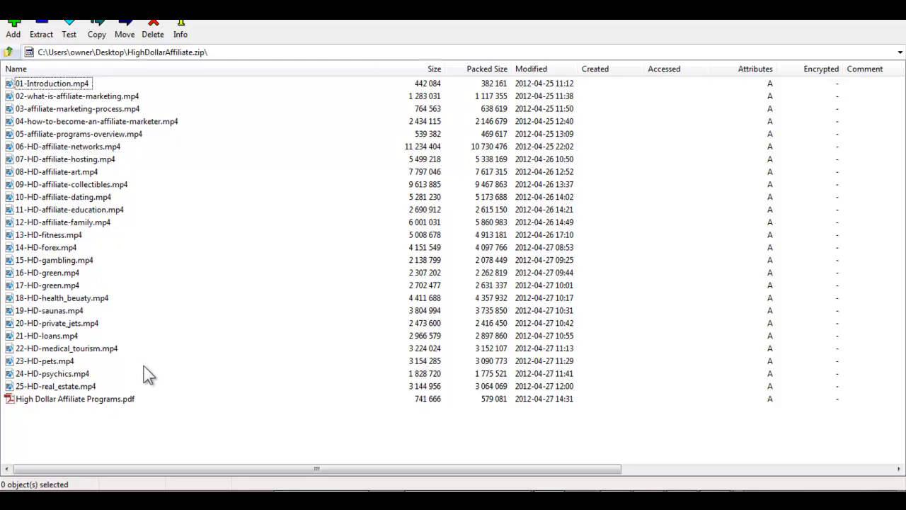
{"action": "mouse_move", "coordinate": [697, 43]}
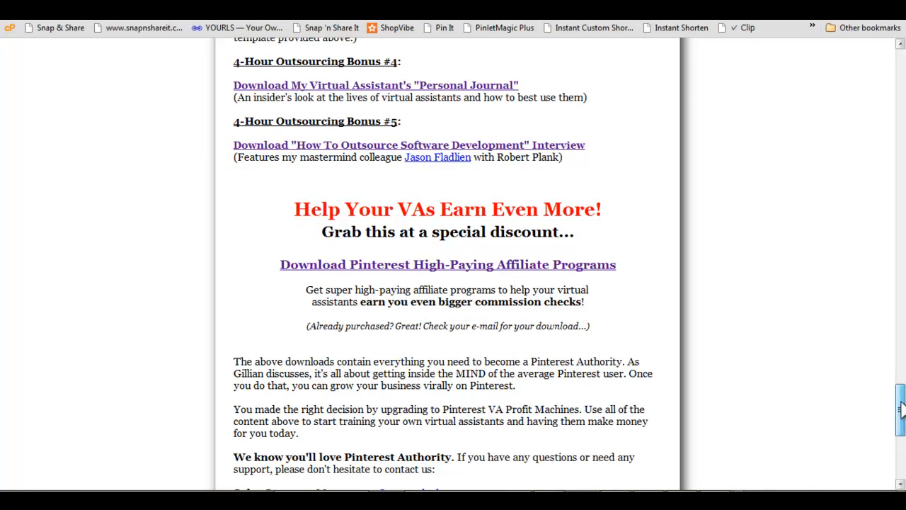
Step: Scroll back up to the Congratulations heading and introduction video links
{"action": "scroll", "scroll_direction": "up", "scroll_amount": 3}
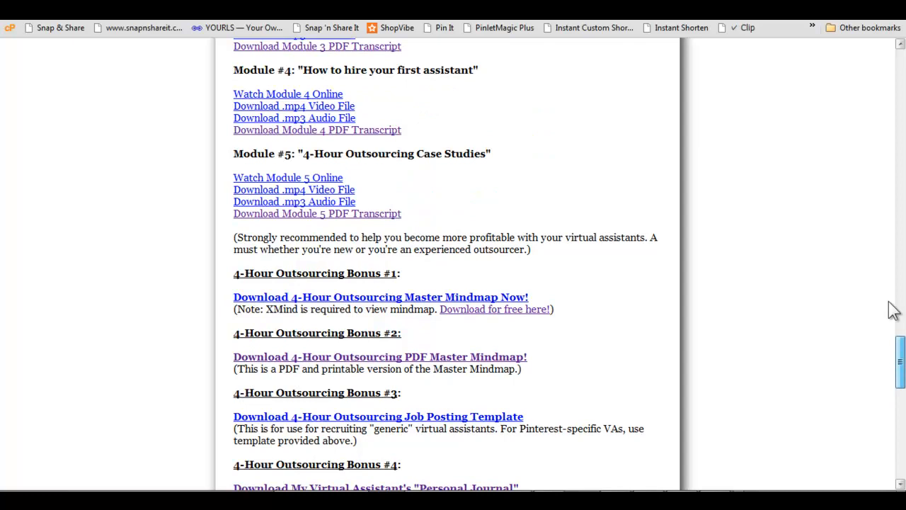
{"action": "scroll", "scroll_direction": "up", "scroll_amount": 3}
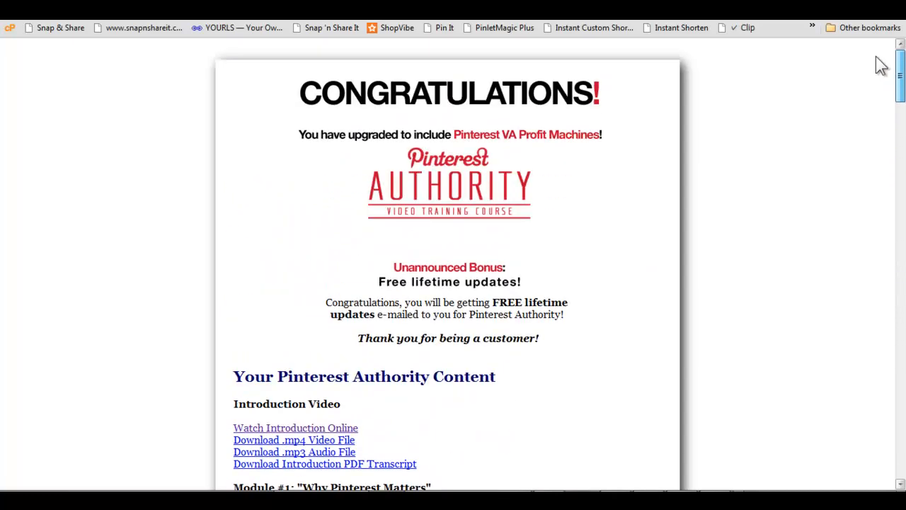
{"action": "mouse_move", "coordinate": [126, 138]}
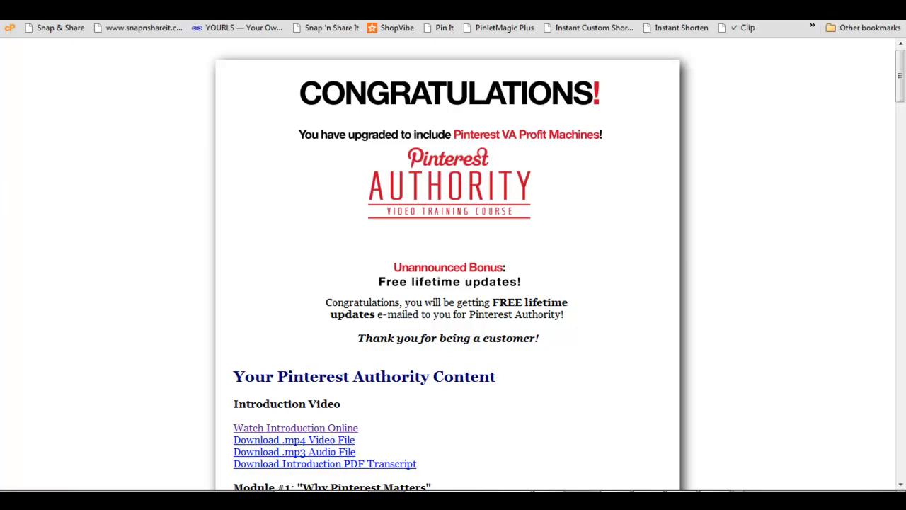
{"action": "scroll", "scroll_direction": "down", "scroll_amount": 3}
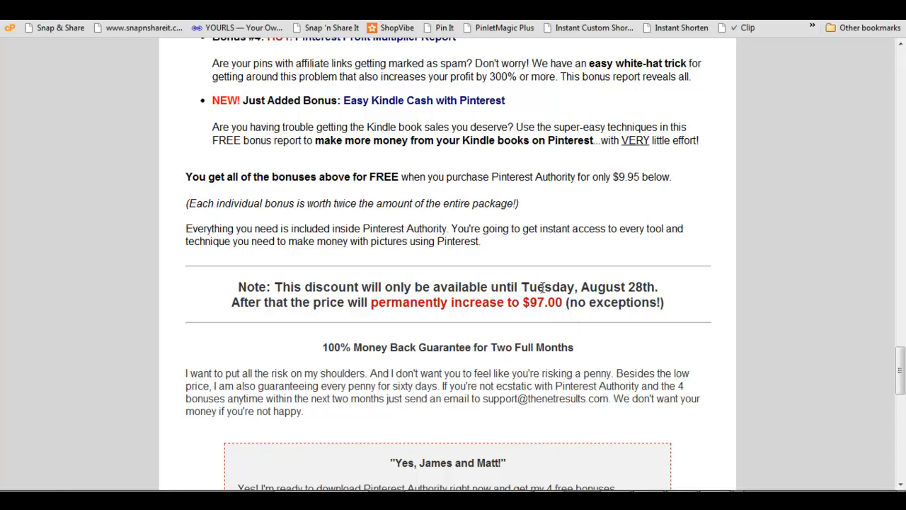
{"action": "mouse_move", "coordinate": [498, 320]}
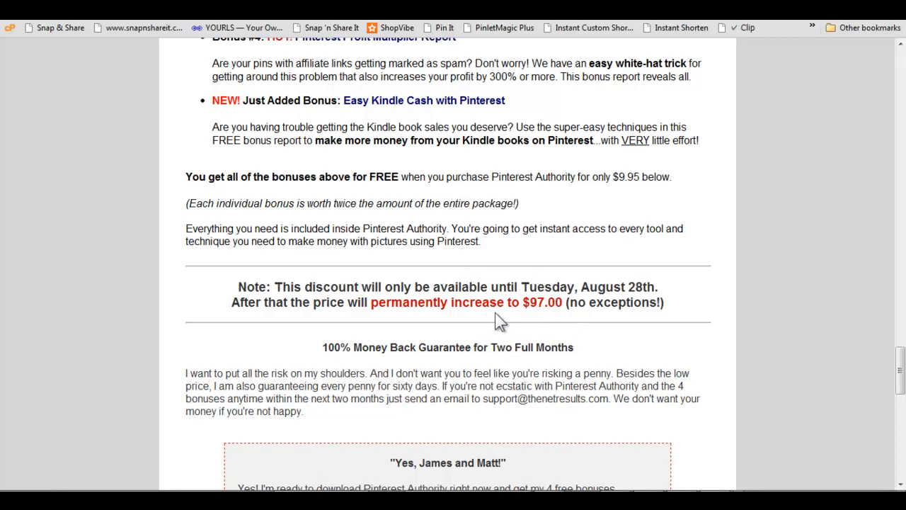
{"action": "mouse_move", "coordinate": [498, 341]}
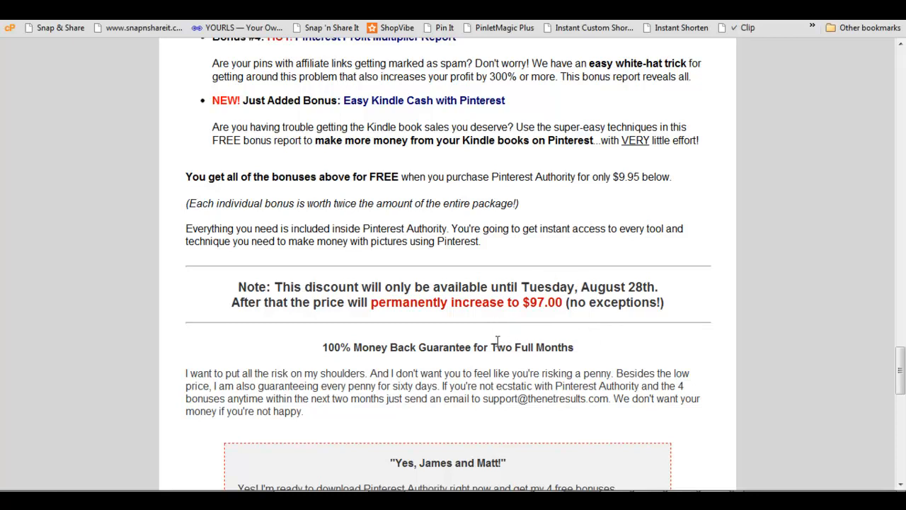
{"action": "mouse_move", "coordinate": [602, 339]}
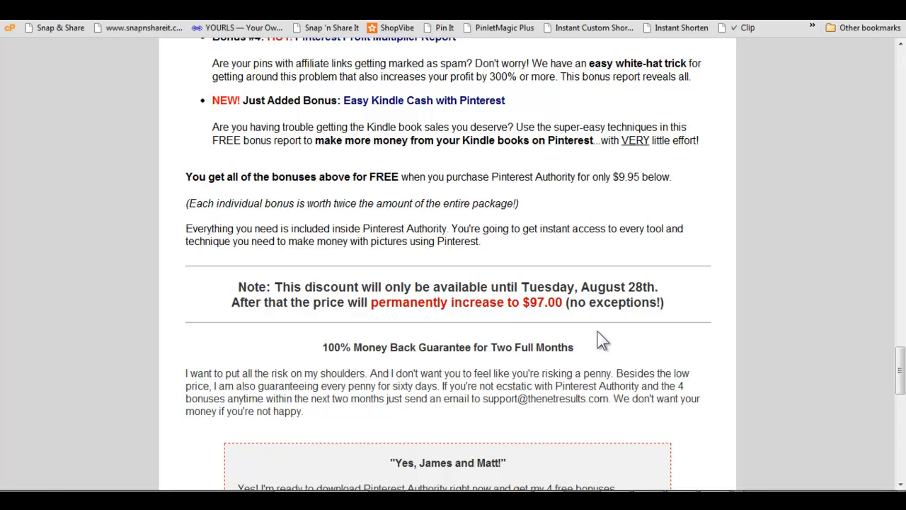
{"action": "mouse_move", "coordinate": [425, 235]}
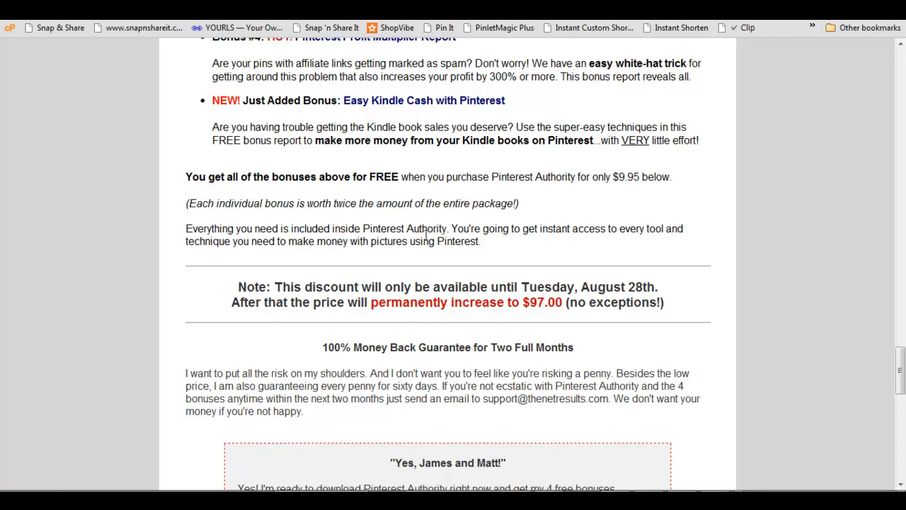